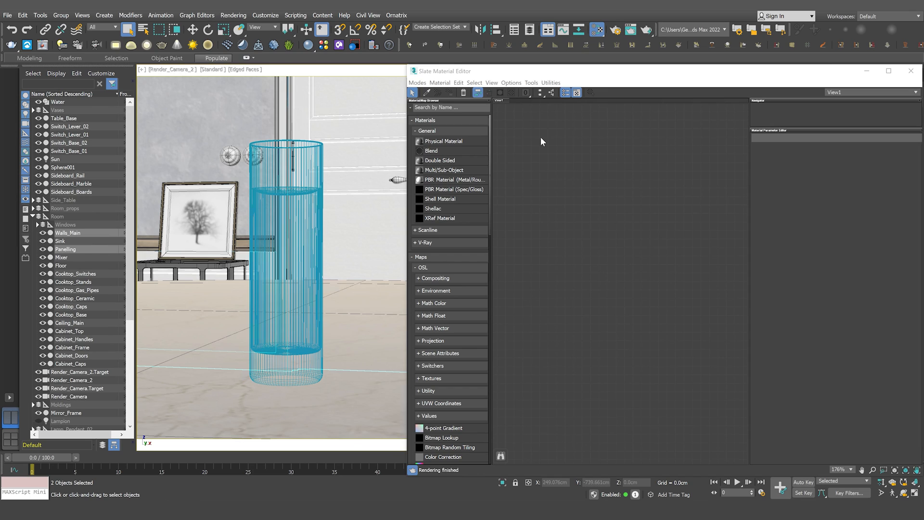
Step: Bring up the V-Ray material list from the Slate Material Editor's right-click menu
{"action": "right_click", "coordinate": [541, 141]}
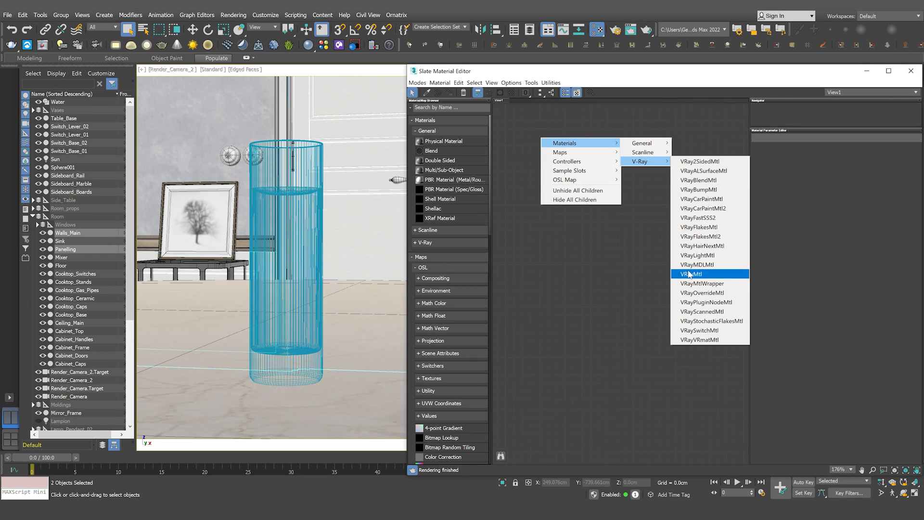
Step: Create a VRayMtl named Water and brighten its reflection colour from black
{"action": "left_click", "coordinate": [691, 273]}
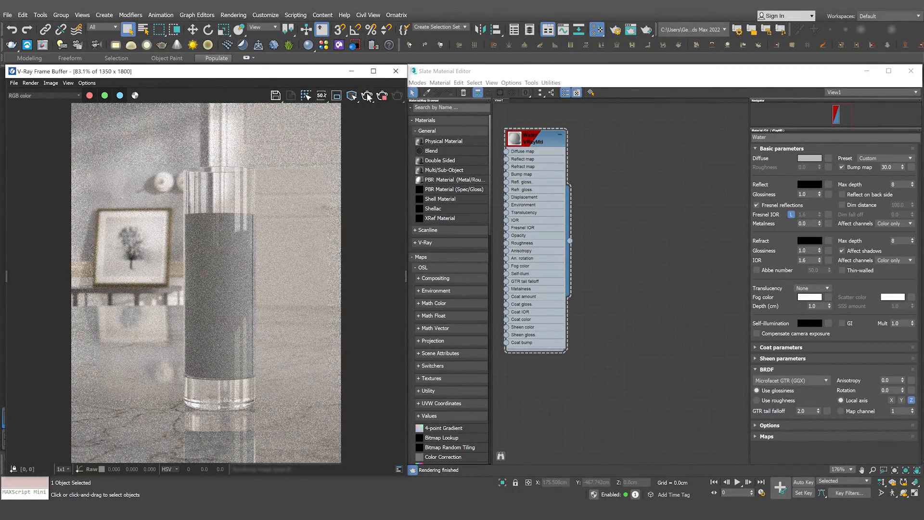
{"action": "left_click", "coordinate": [809, 184]}
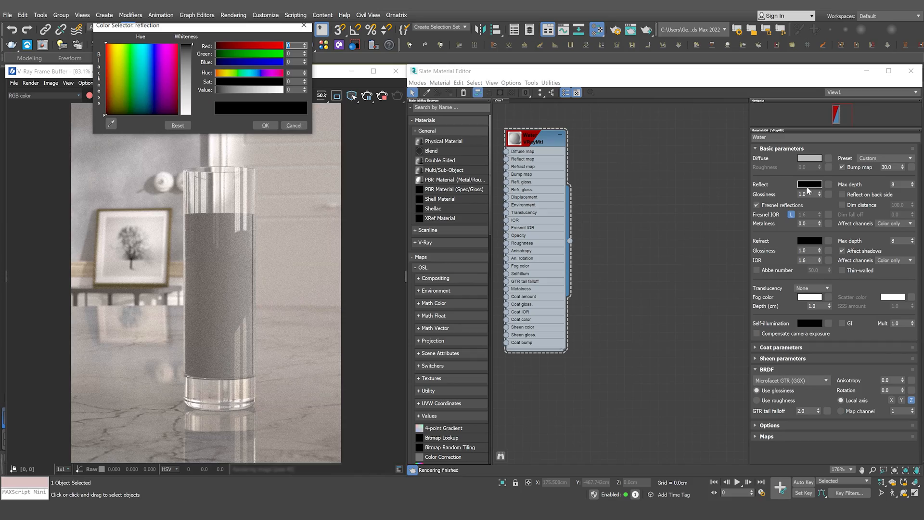
{"action": "left_click", "coordinate": [118, 53]}
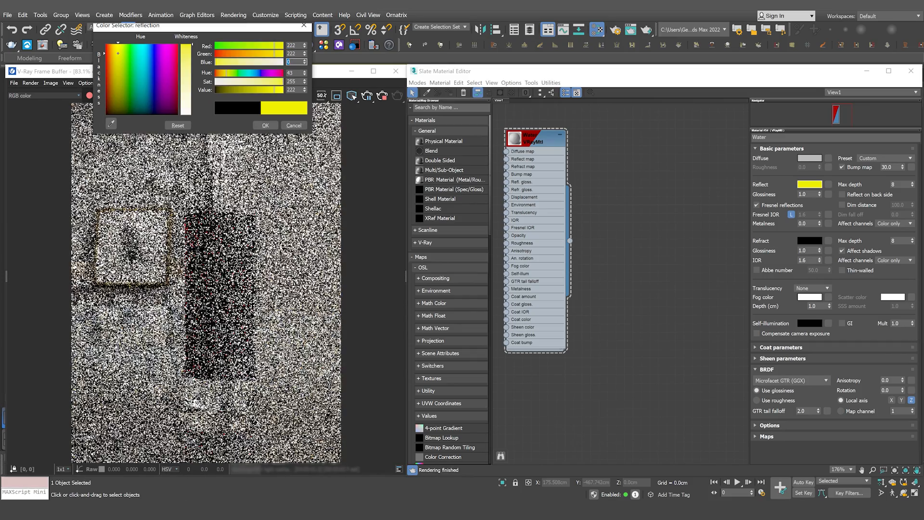